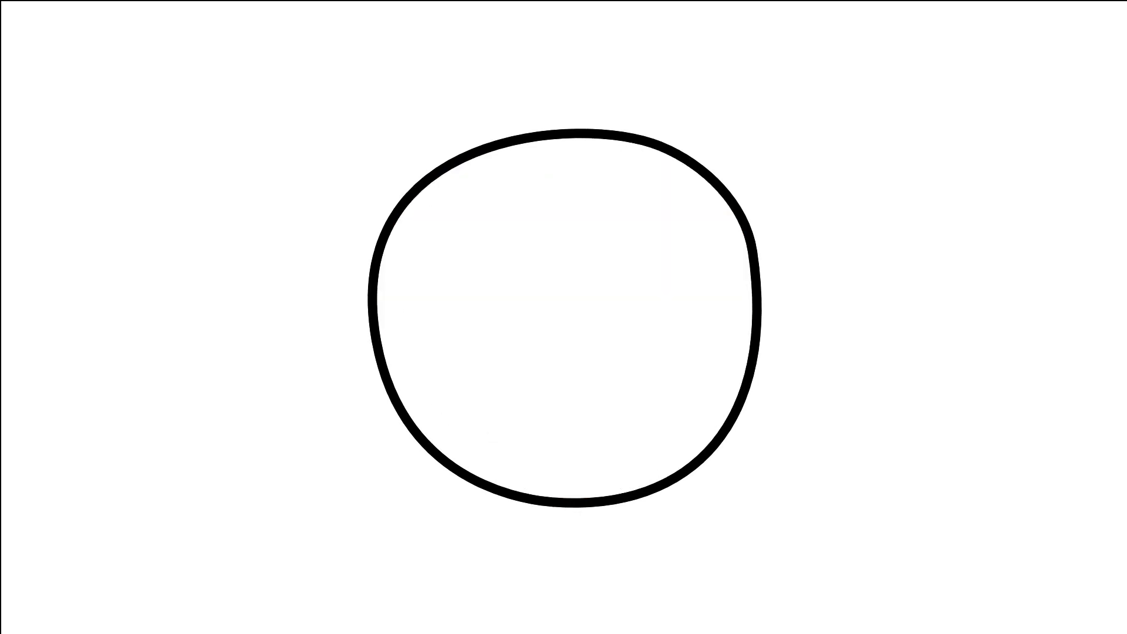
# Step: Stamp a small purple dot with black outline at the centre of the hand-drawn circle
pyautogui.click(564, 331)
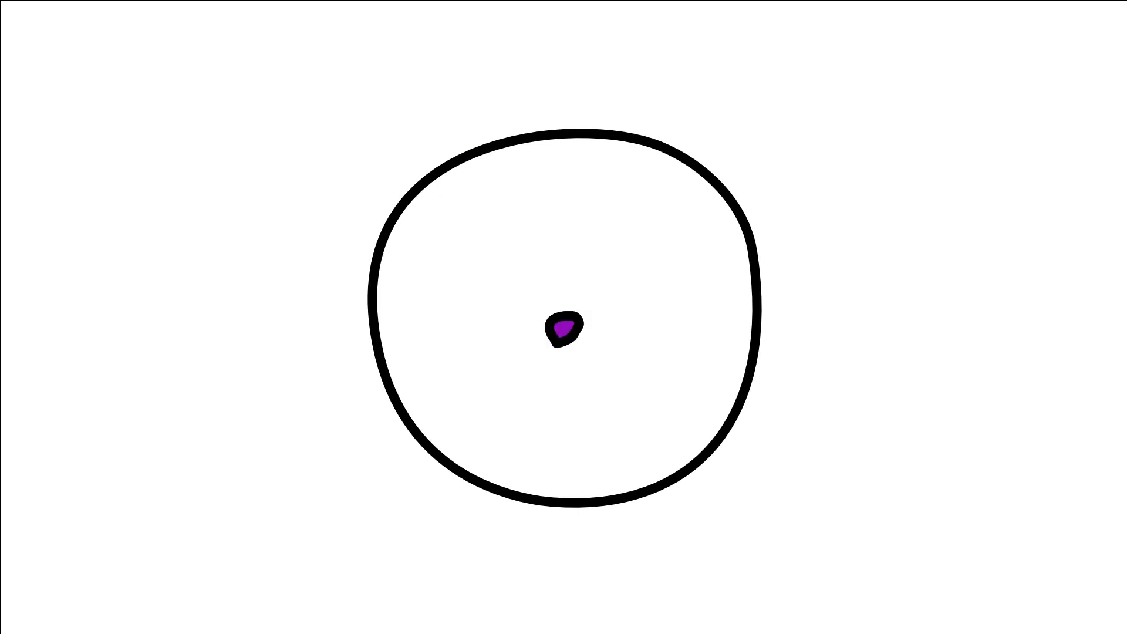